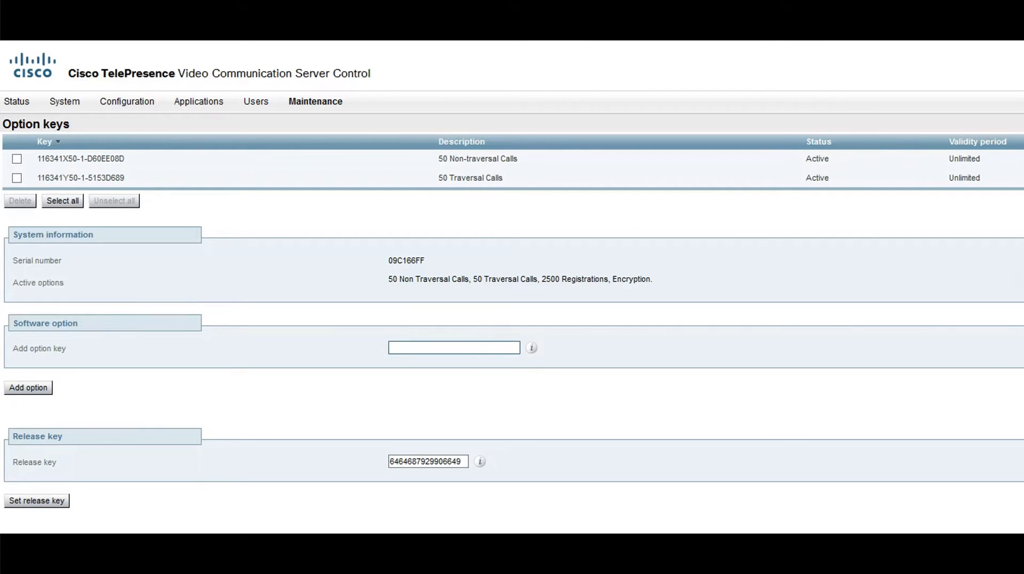
{"action": "mouse_move", "coordinate": [330, 177]}
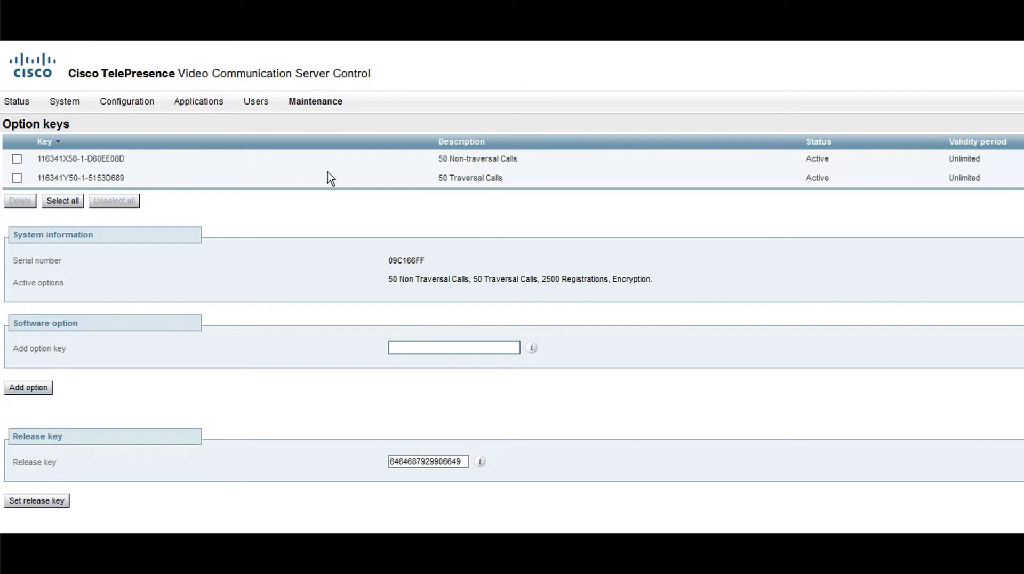
{"action": "mouse_move", "coordinate": [241, 87]}
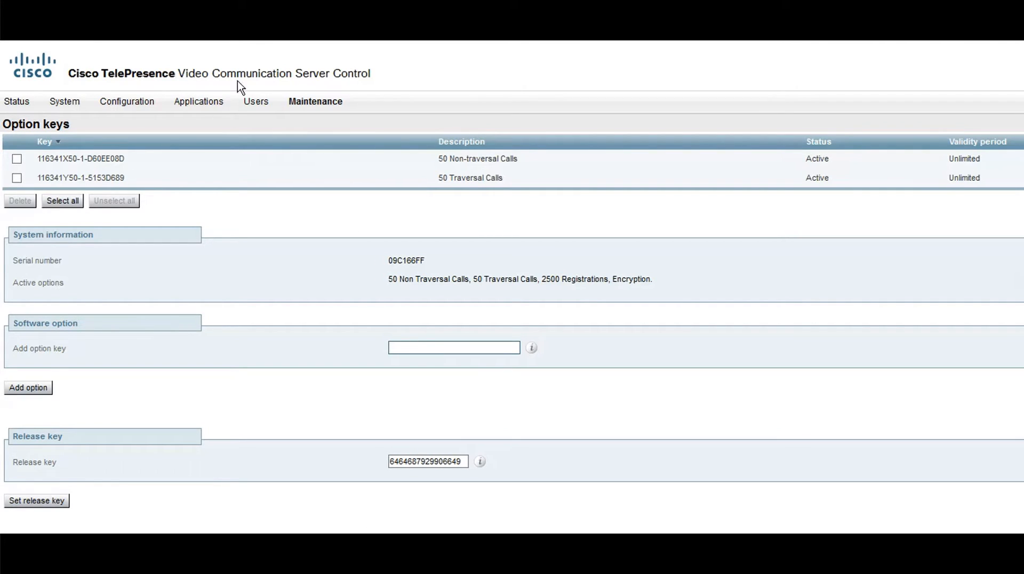
{"action": "mouse_move", "coordinate": [356, 90]}
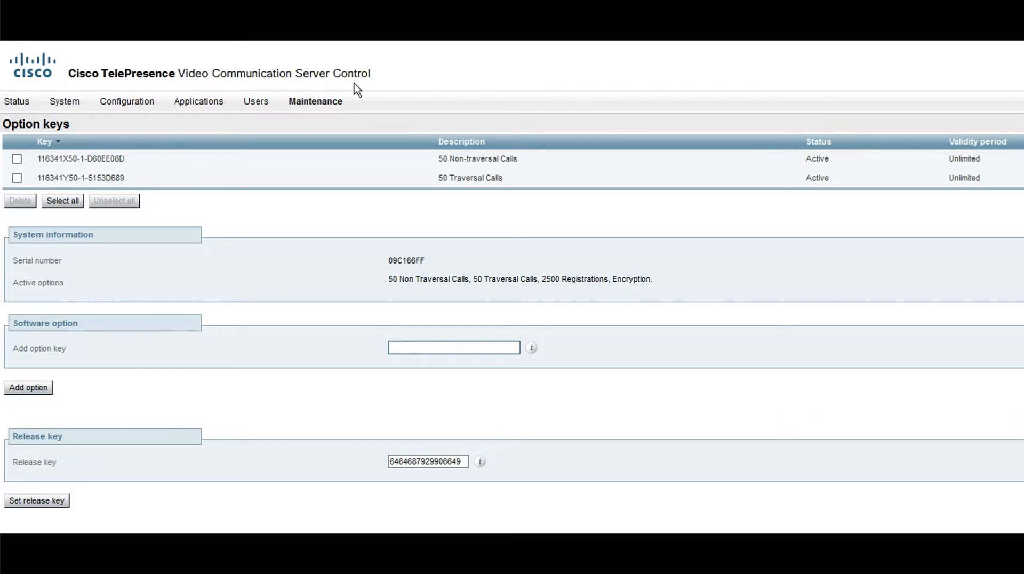
{"action": "mouse_move", "coordinate": [316, 101]}
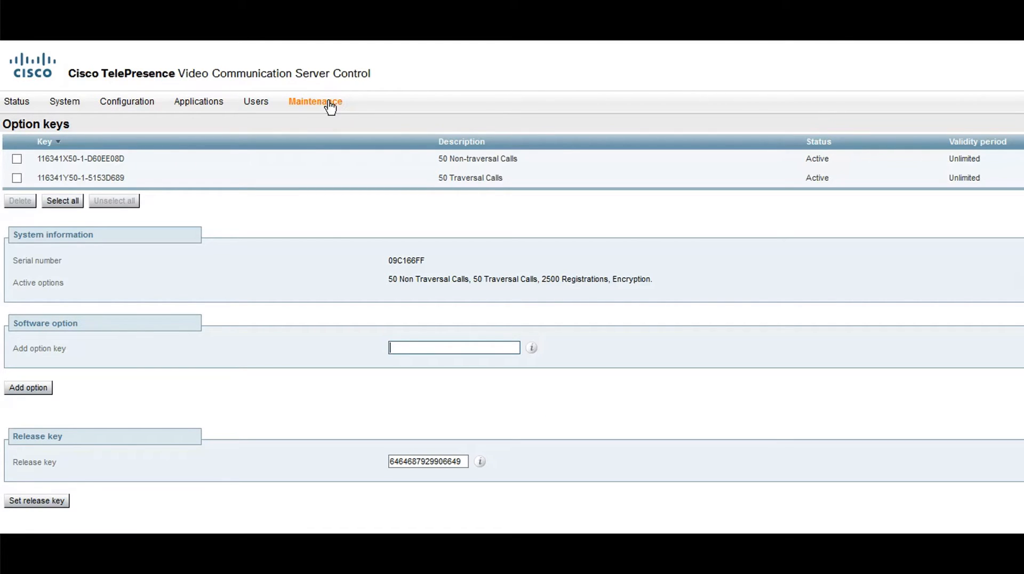
{"action": "left_click", "coordinate": [316, 102]}
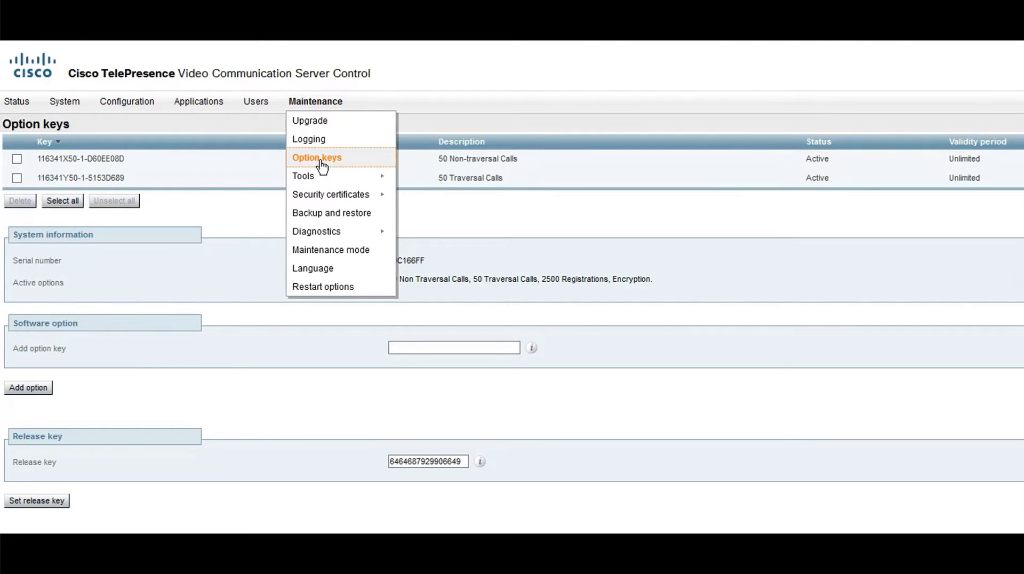
{"action": "left_click", "coordinate": [316, 157]}
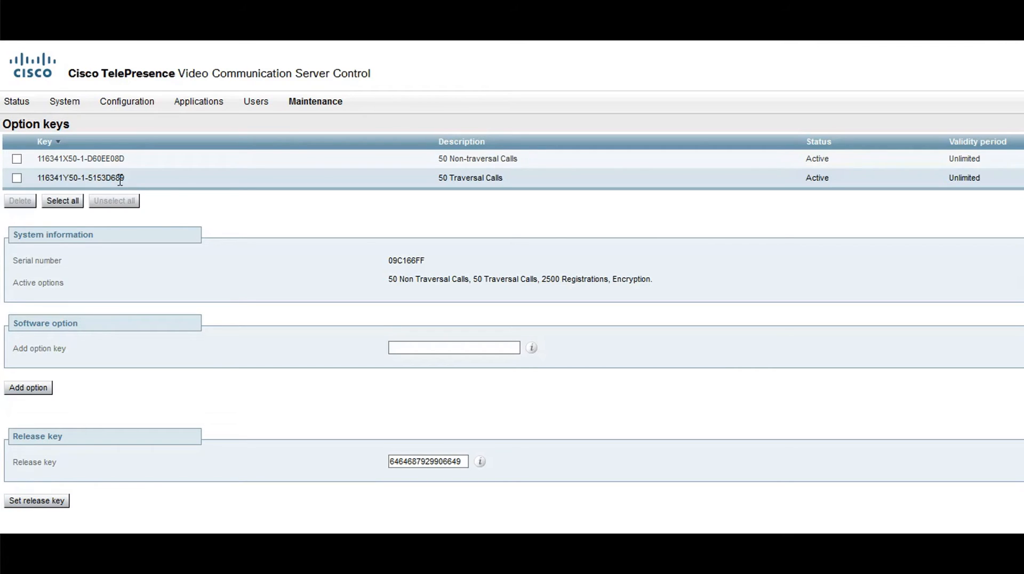
{"action": "mouse_move", "coordinate": [310, 529]}
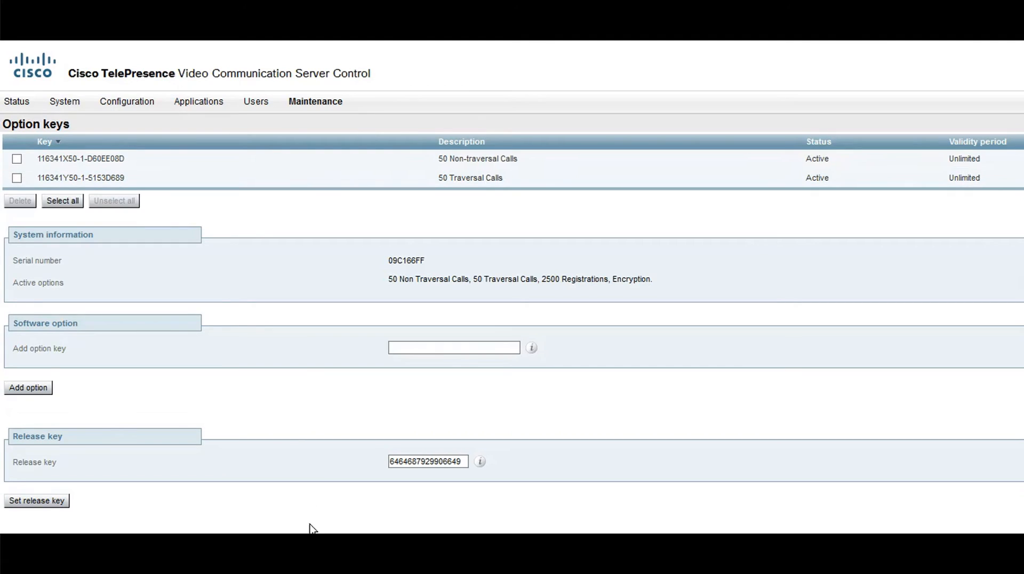
{"action": "mouse_move", "coordinate": [311, 528]}
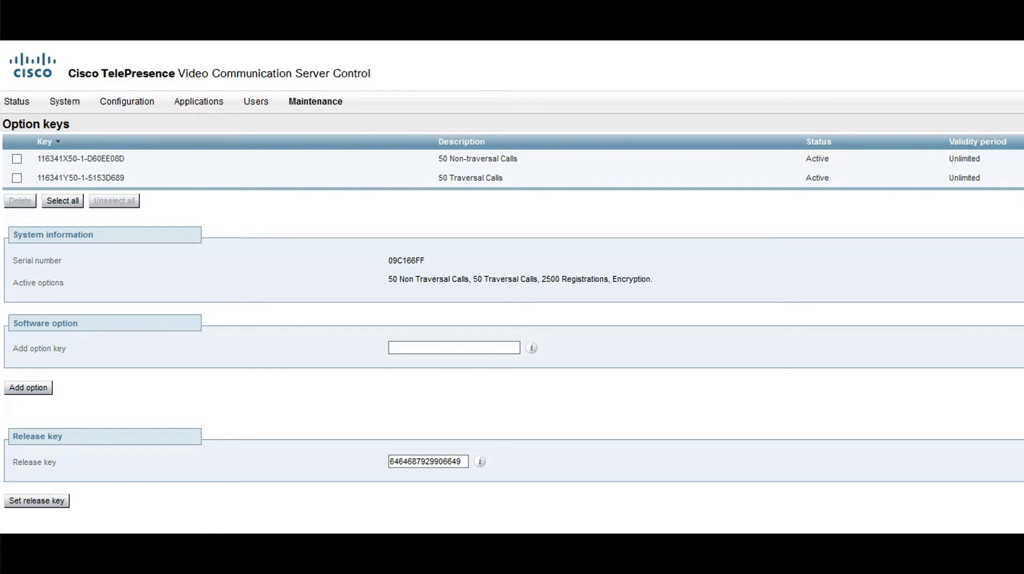
{"action": "mouse_move", "coordinate": [455, 353]}
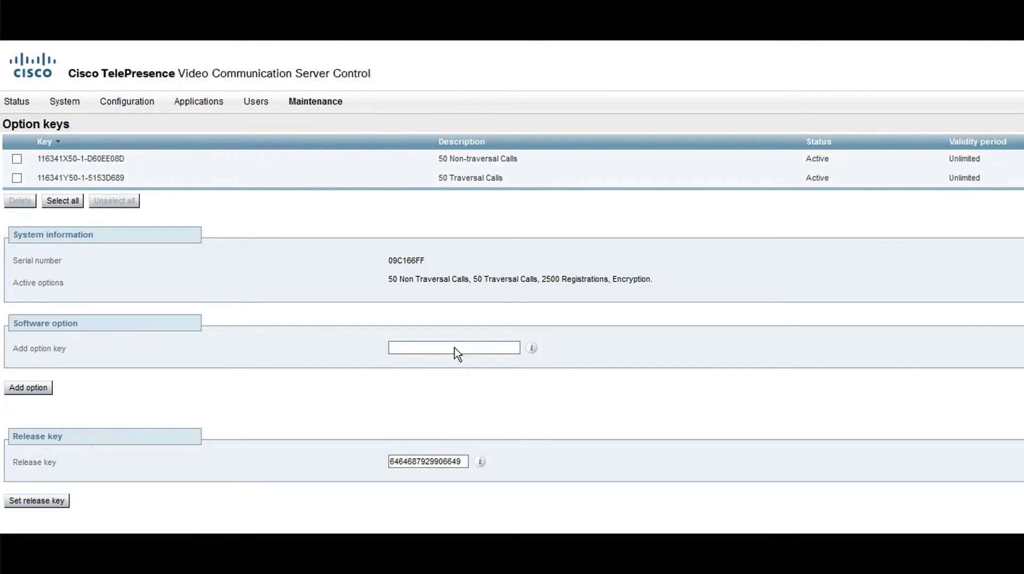
{"action": "right_click", "coordinate": [453, 347]}
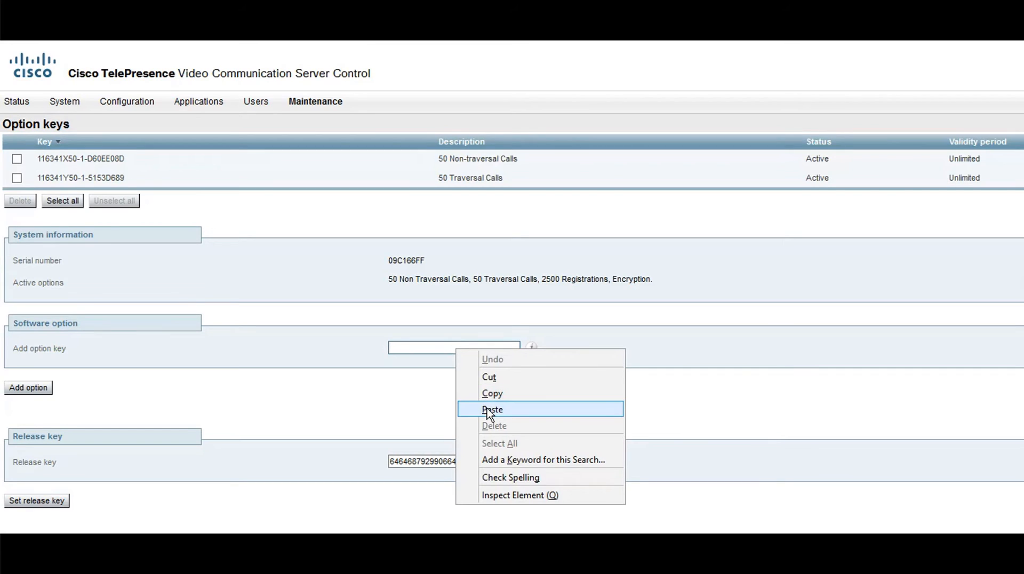
{"action": "left_click", "coordinate": [492, 408]}
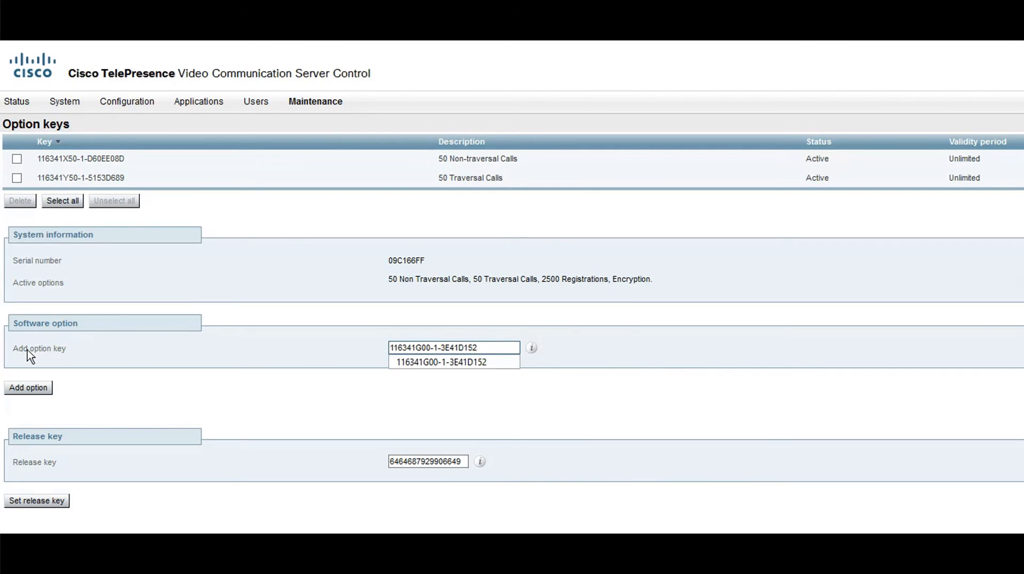
{"action": "mouse_move", "coordinate": [81, 393]}
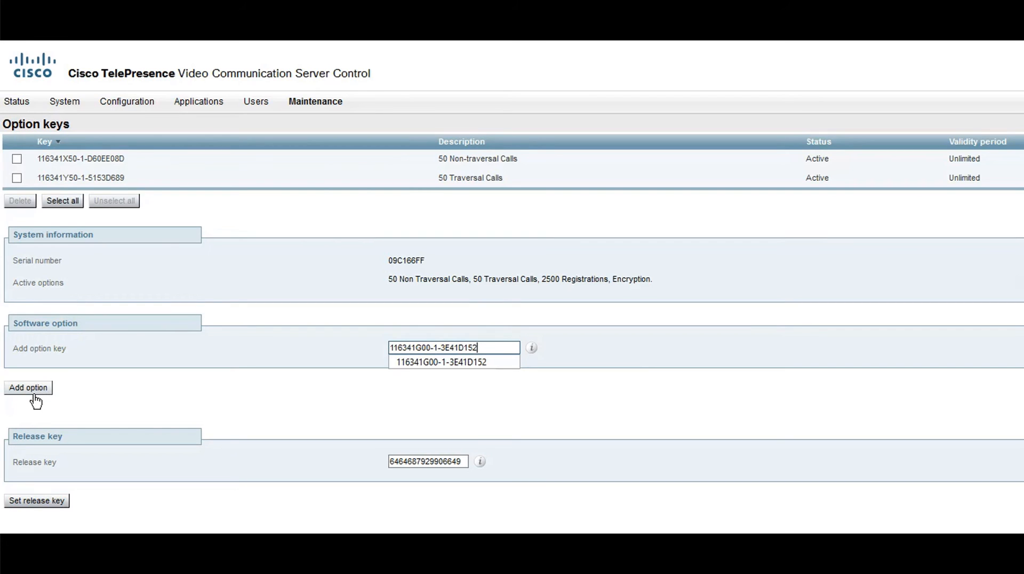
- Add the key, confirming it appears as the H323-SIP Interworking Gateway option
{"action": "left_click", "coordinate": [28, 387]}
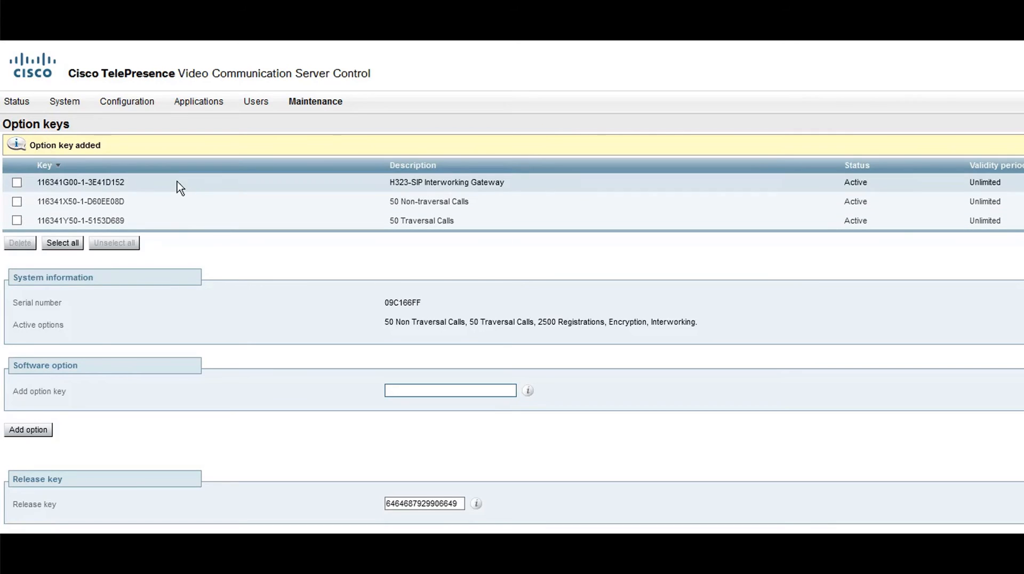
{"action": "mouse_move", "coordinate": [99, 179]}
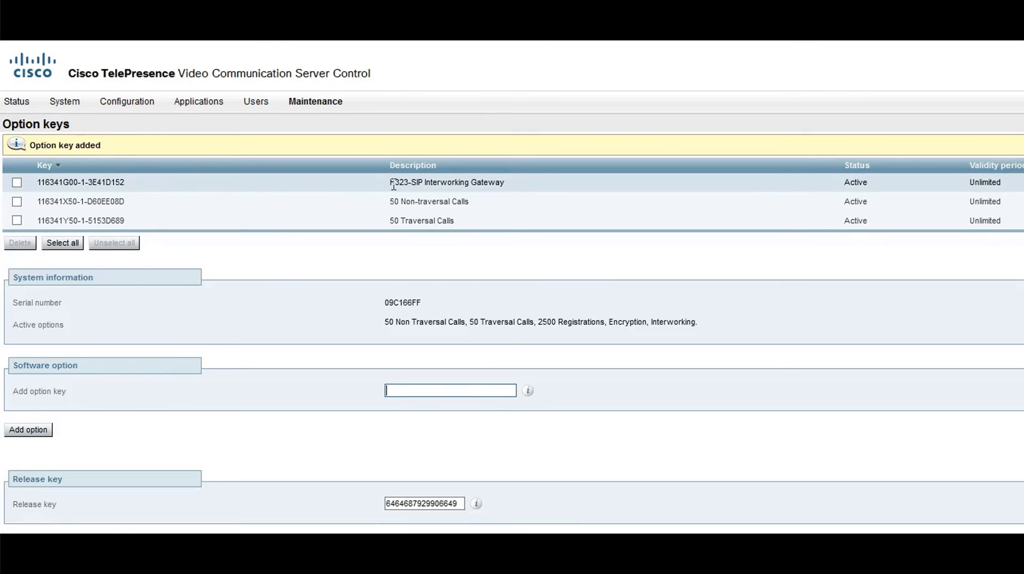
{"action": "double_click", "coordinate": [447, 182]}
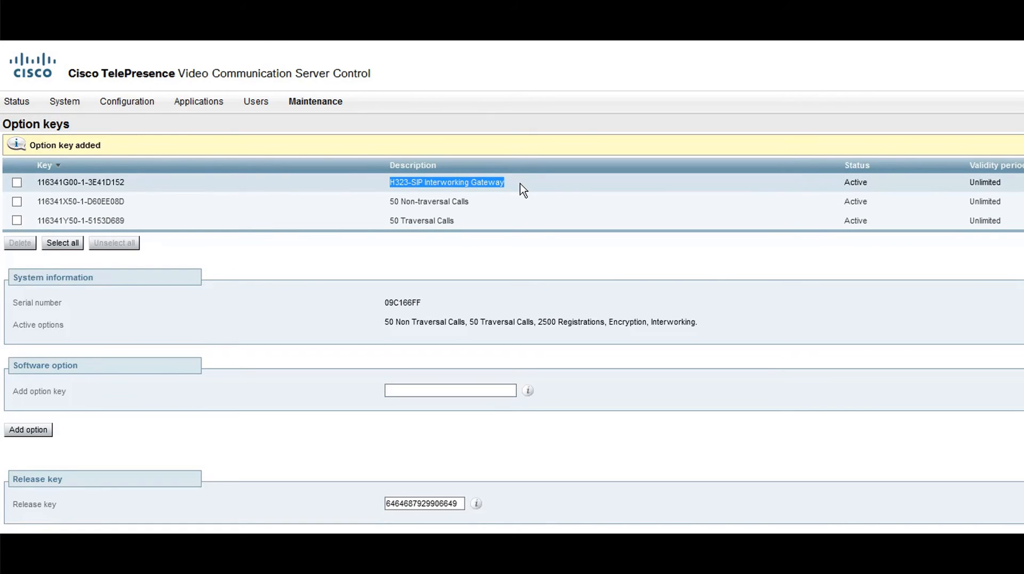